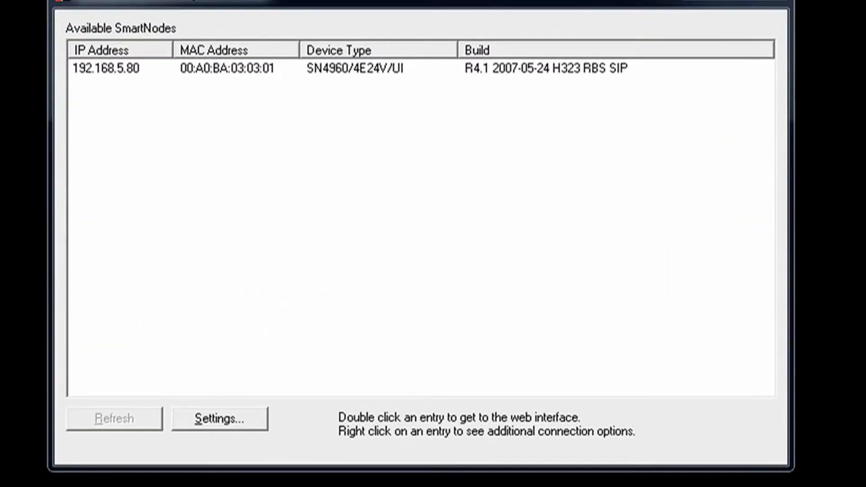
Log in as admin and show the empty PSTN devices list
click(114, 418)
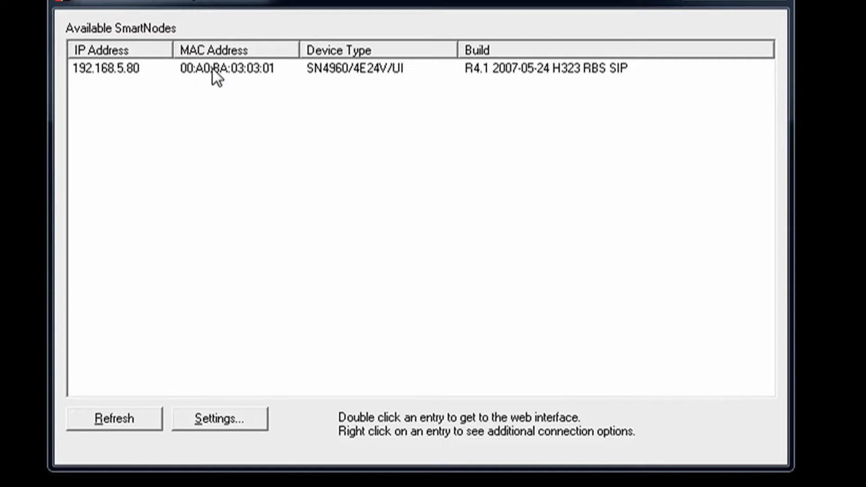
mouse_move(125, 89)
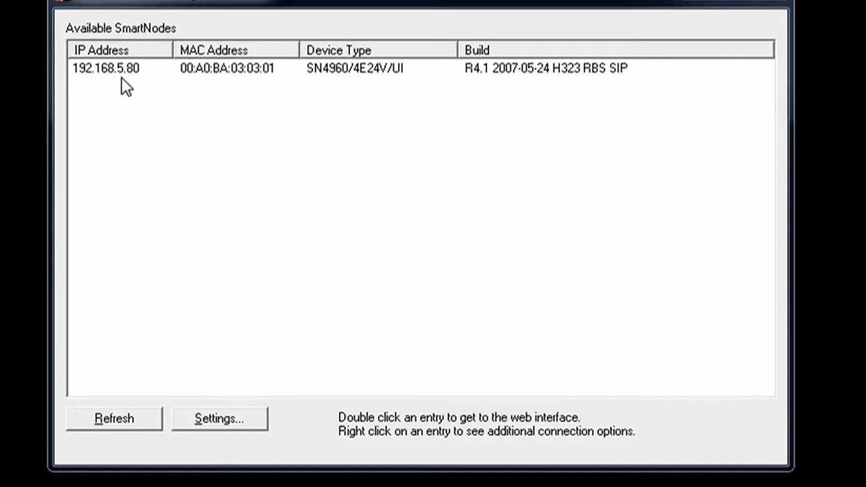
click(114, 418)
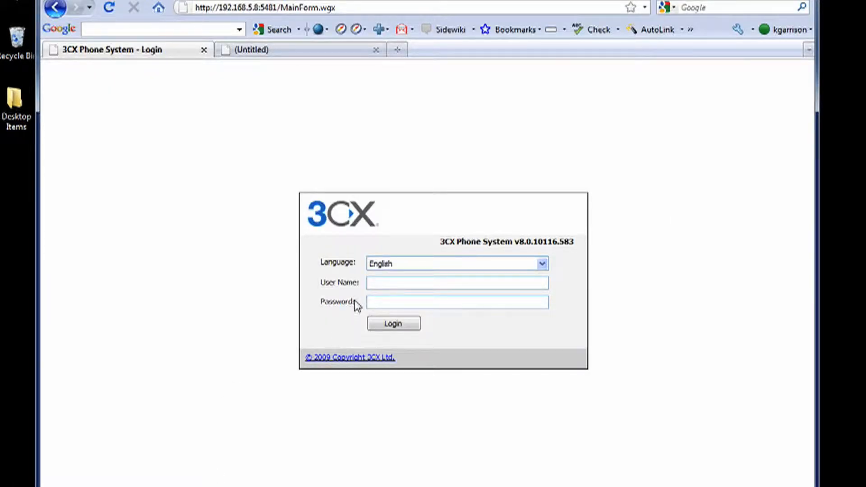
text(admin)
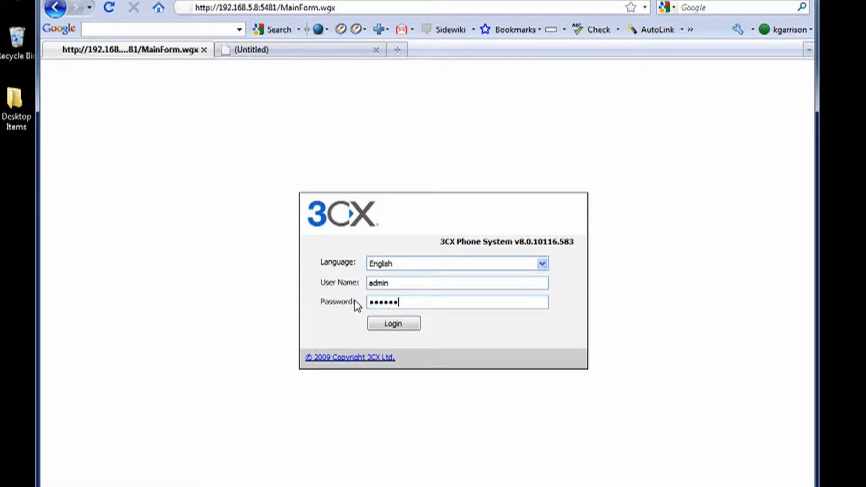
click(393, 322)
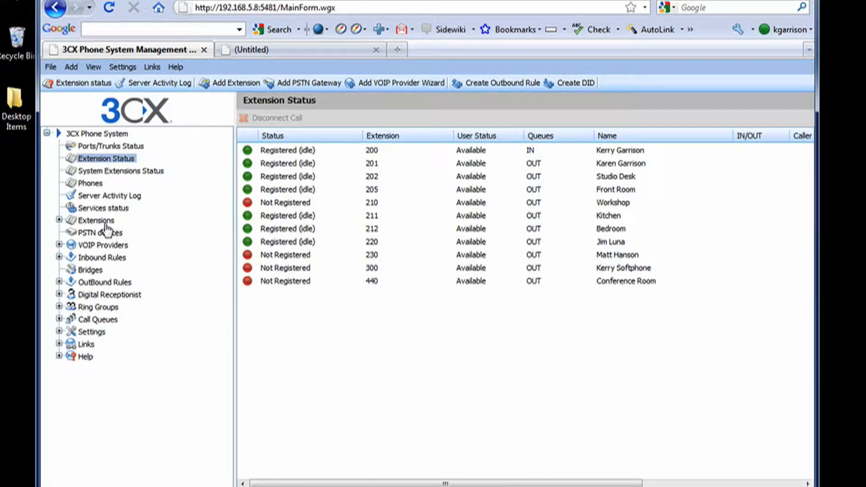
click(101, 232)
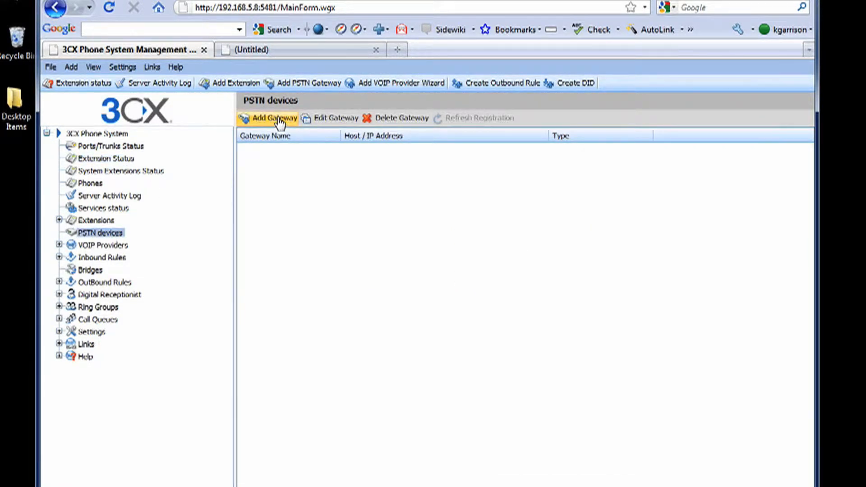
Add gateway '4960' with brand Patton and model SN-4960 1-Port ISDN T1 (Firmware R5.x)
click(273, 118)
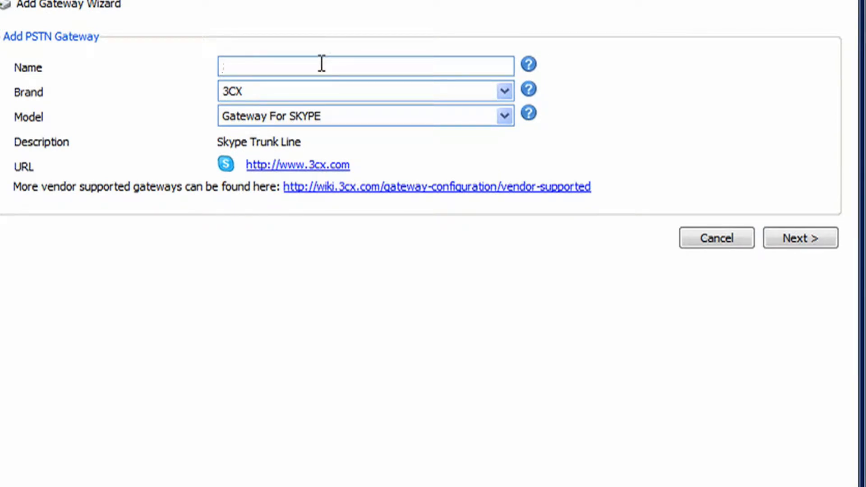
text(4960)
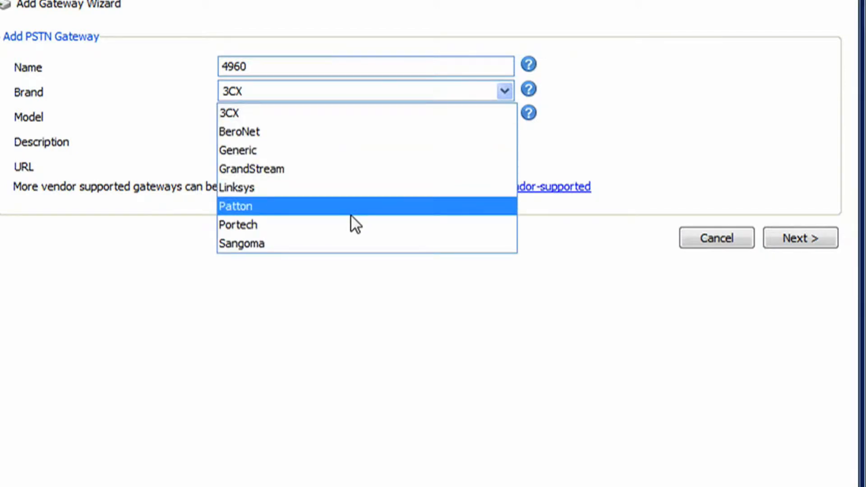
click(236, 205)
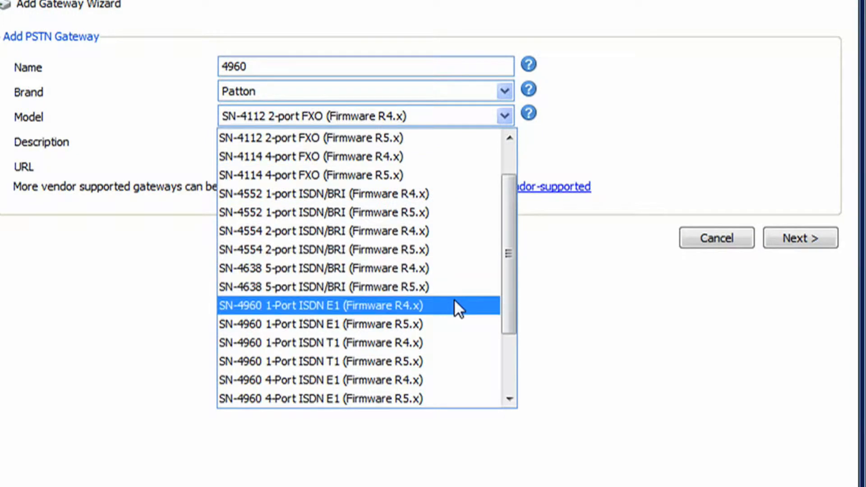
mouse_move(452, 324)
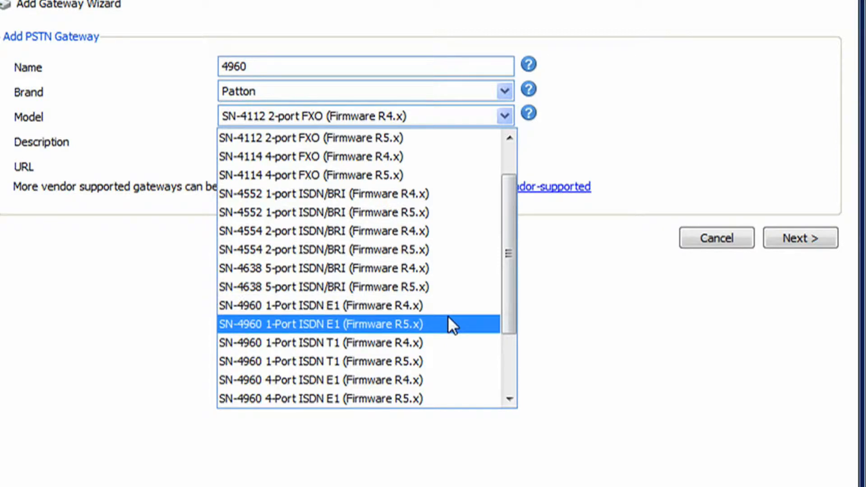
mouse_move(442, 331)
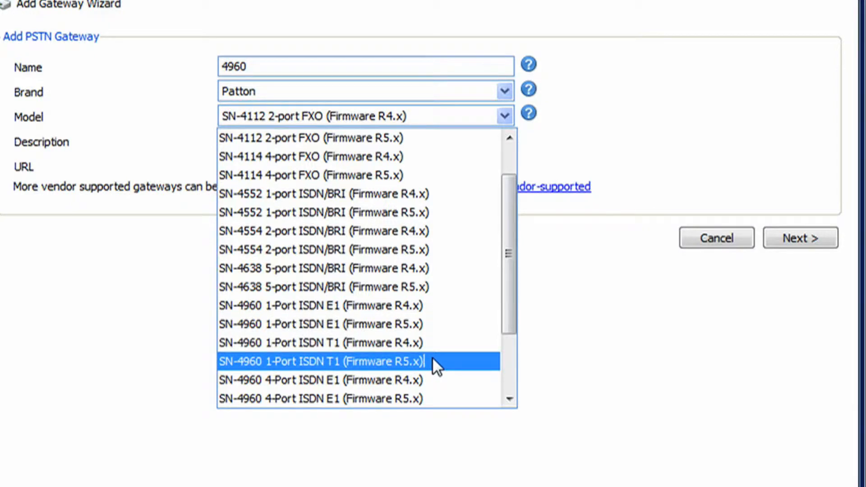
click(320, 362)
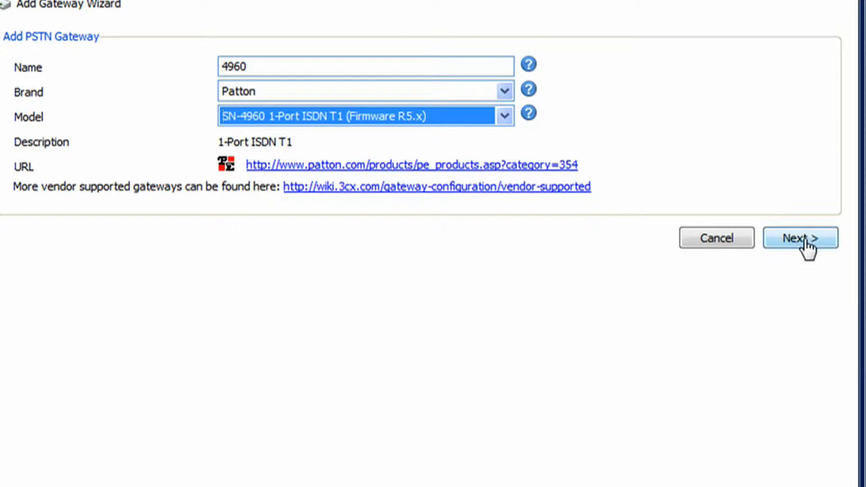
Choose United States as tone-set country, leaving NI2 signalling and Deliver Announcements
click(799, 238)
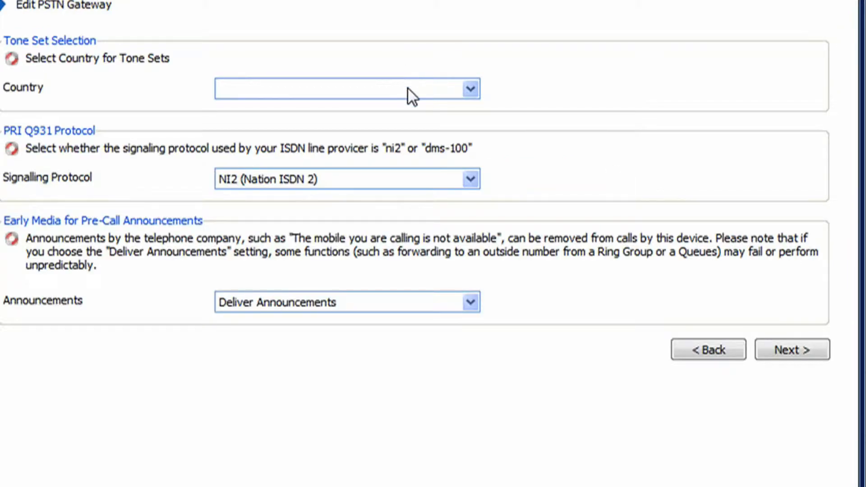
click(469, 89)
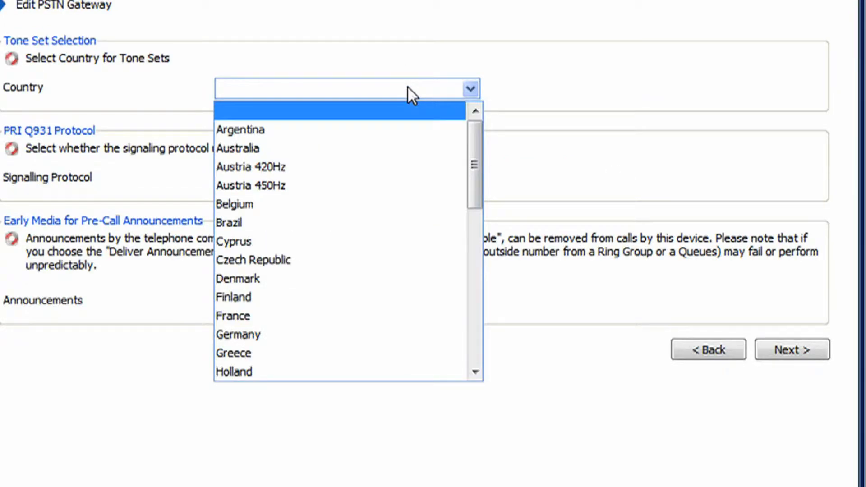
mouse_move(414, 130)
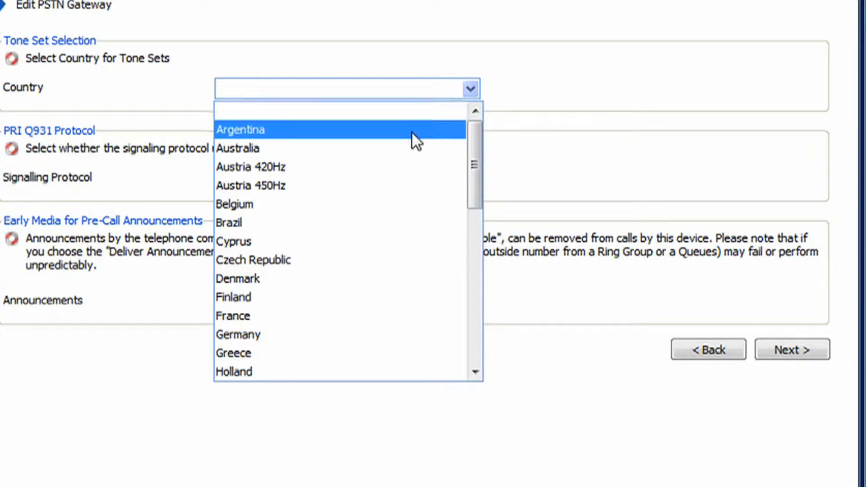
mouse_move(458, 148)
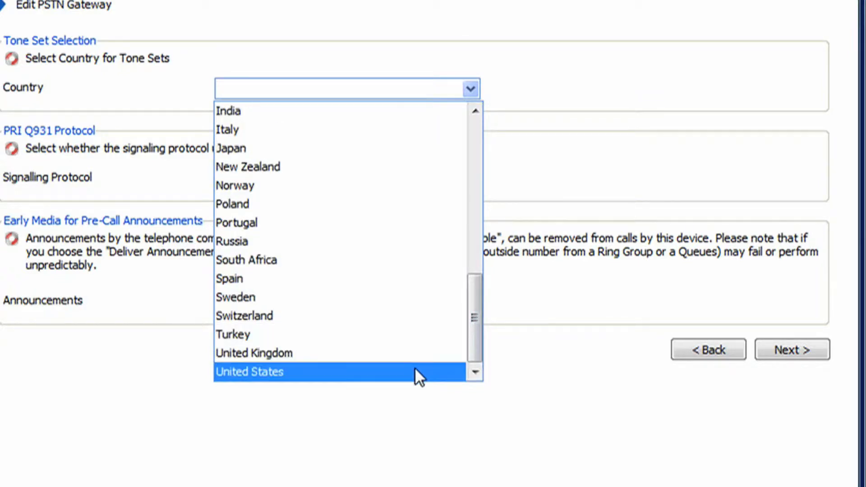
click(249, 371)
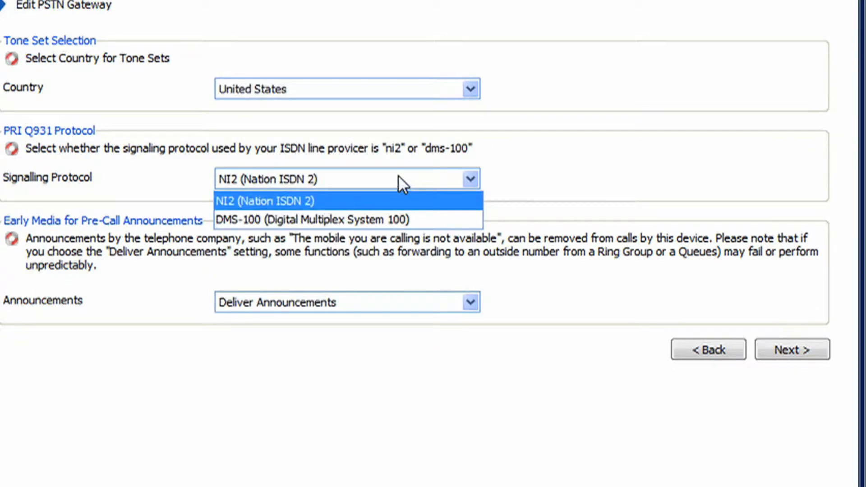
mouse_move(383, 207)
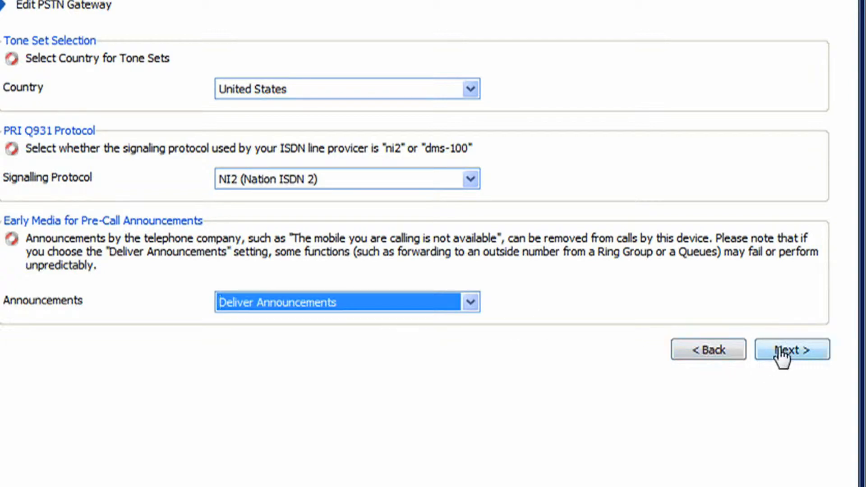
Enter gateway address 192.168.5.80, port 5060, and accept port 10007 (23 channels, inbound to 200)
click(791, 349)
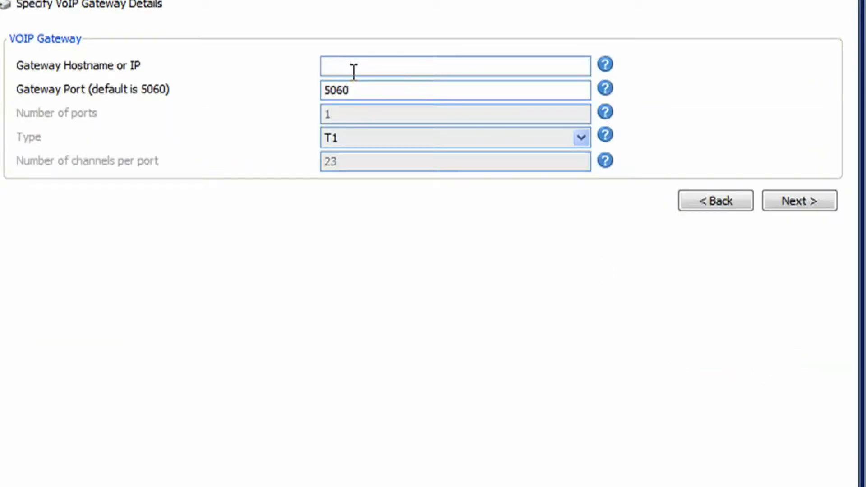
text(19)
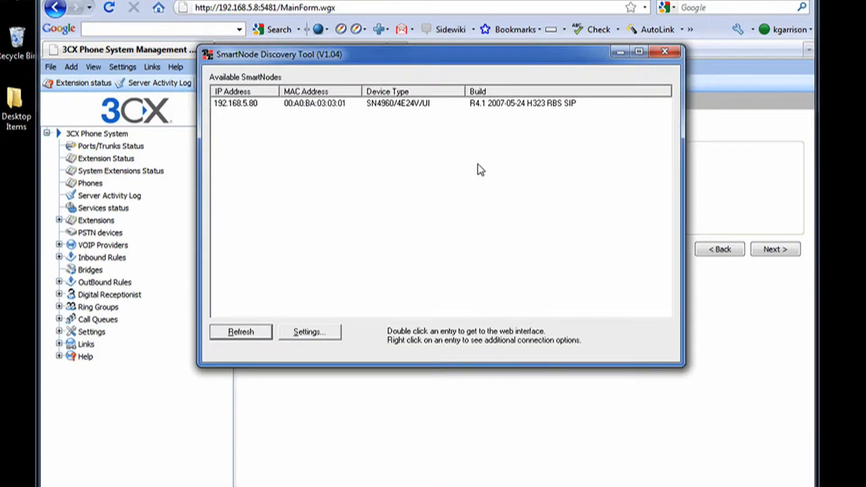
double_click(235, 103)
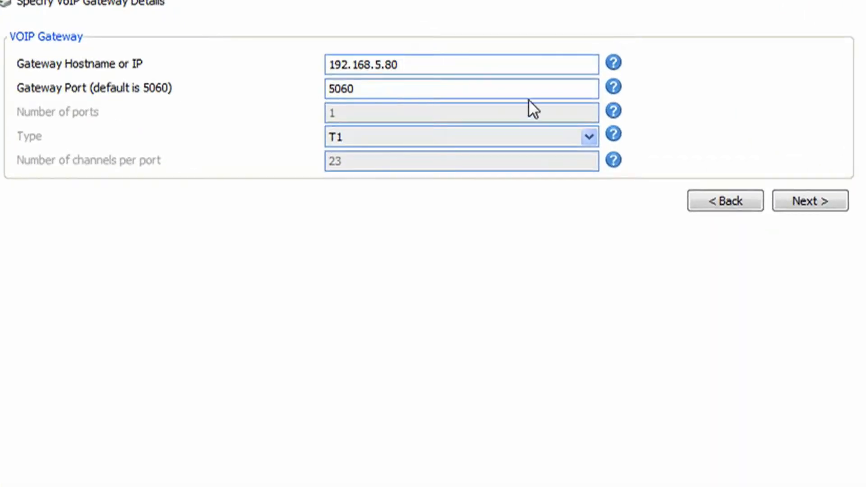
click(809, 200)
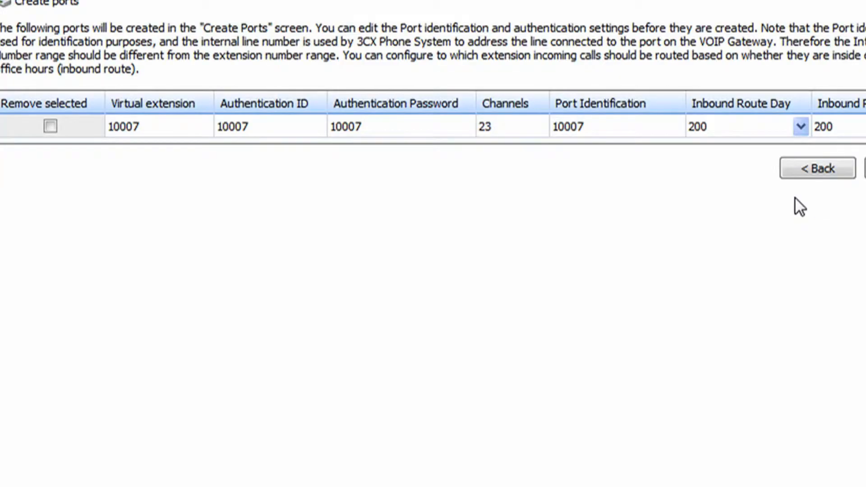
mouse_move(174, 89)
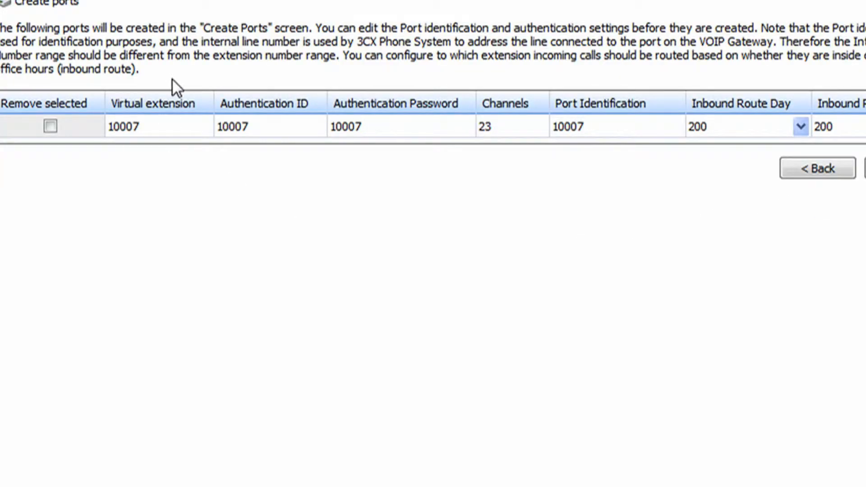
mouse_move(629, 172)
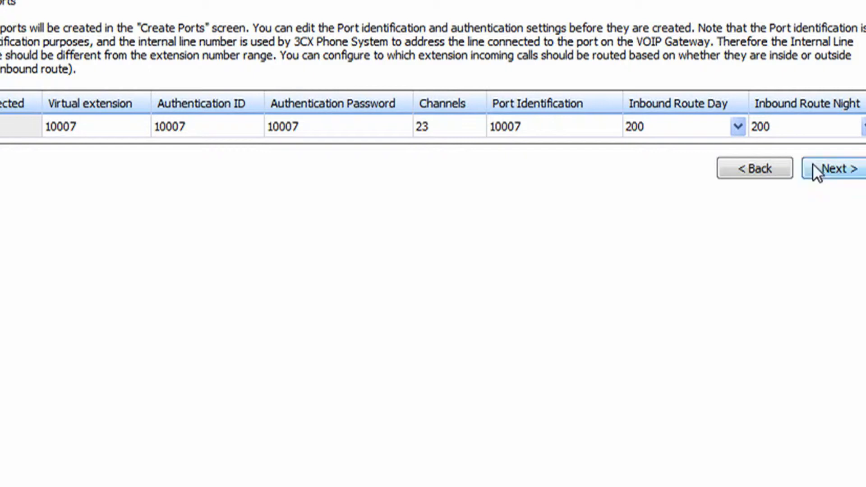
click(833, 168)
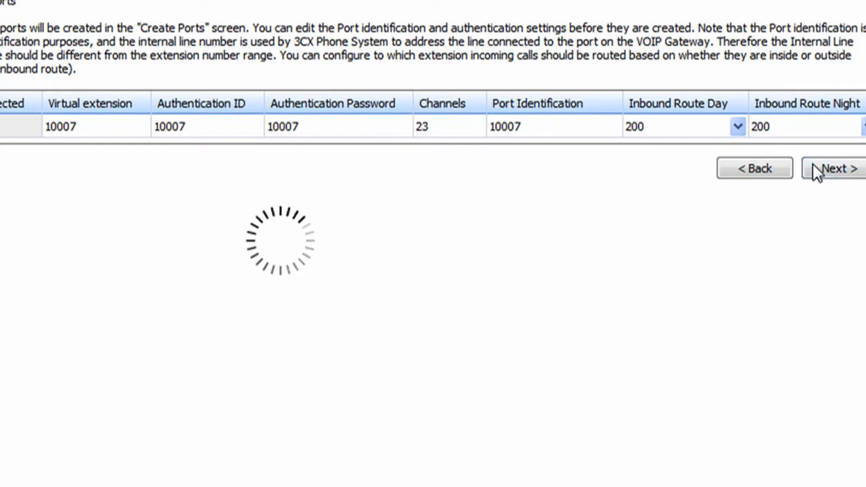
Create 'Rule for 4960' for 7,10,11-digit numbers via route 4960, stripping 0 digits
click(834, 168)
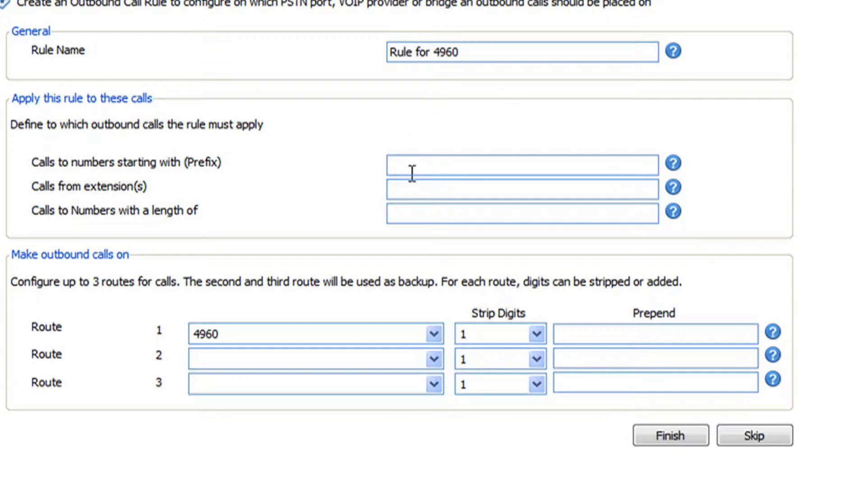
mouse_move(411, 212)
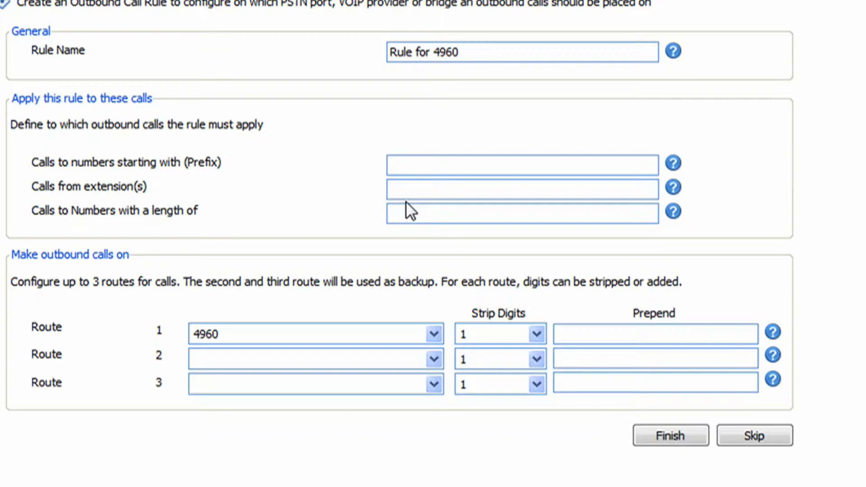
click(521, 189)
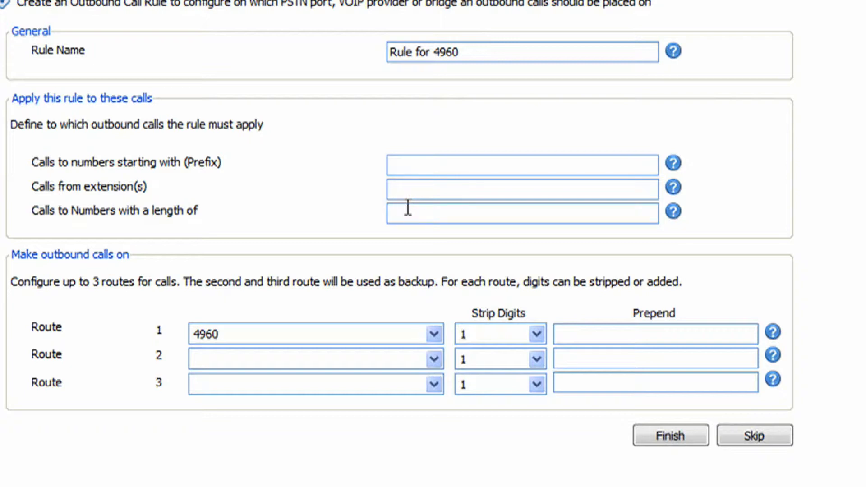
text(7,10,)
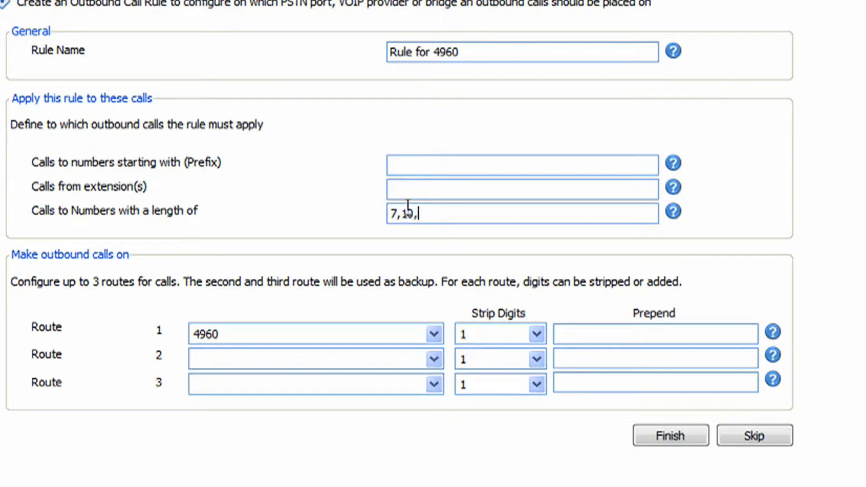
text(11)
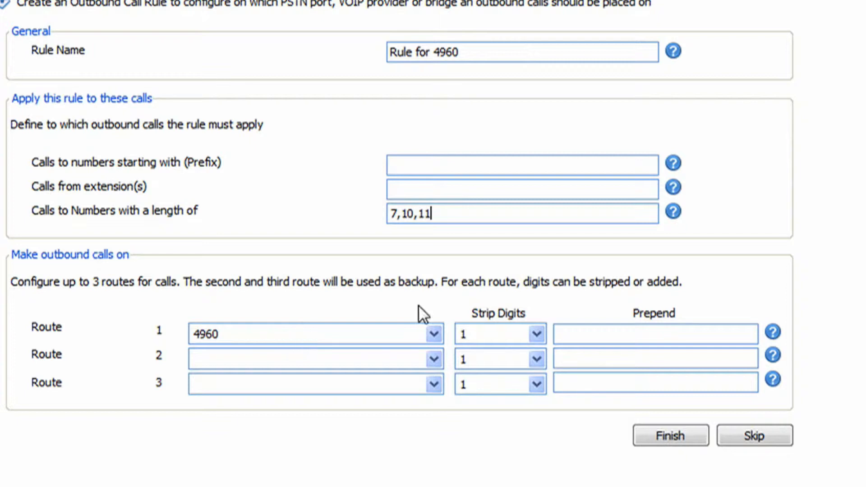
click(492, 333)
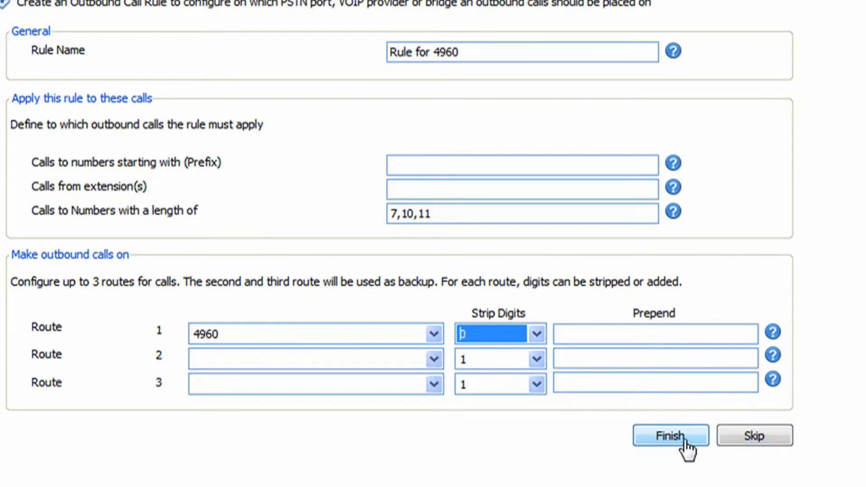
click(670, 435)
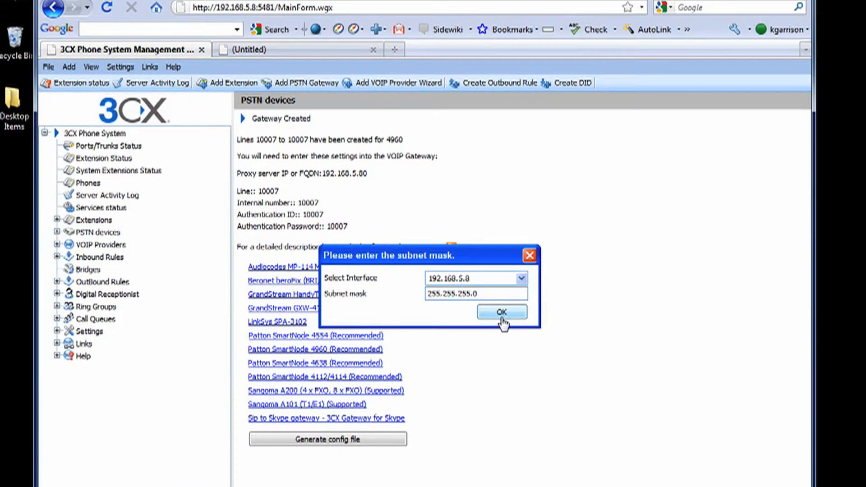
Confirm interface 192.168.5.8 / 255.255.255.0 and save patton-sn-4960-t1-1port-5x.gwcfg
click(501, 312)
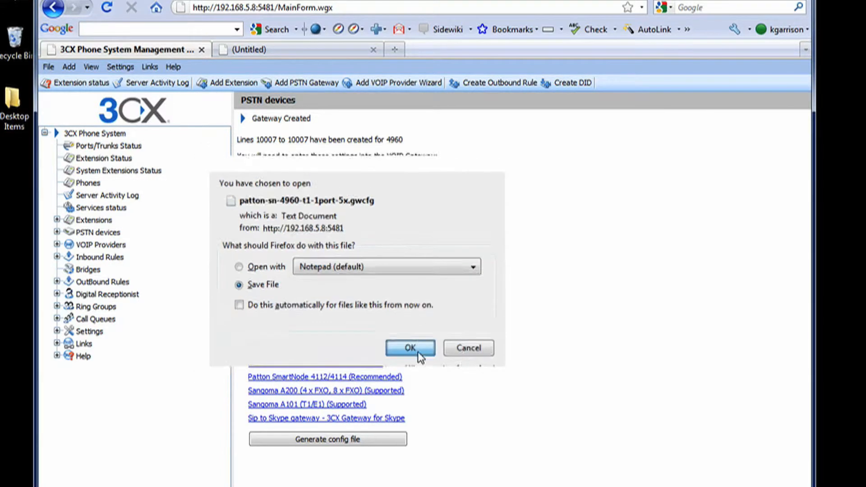
click(410, 347)
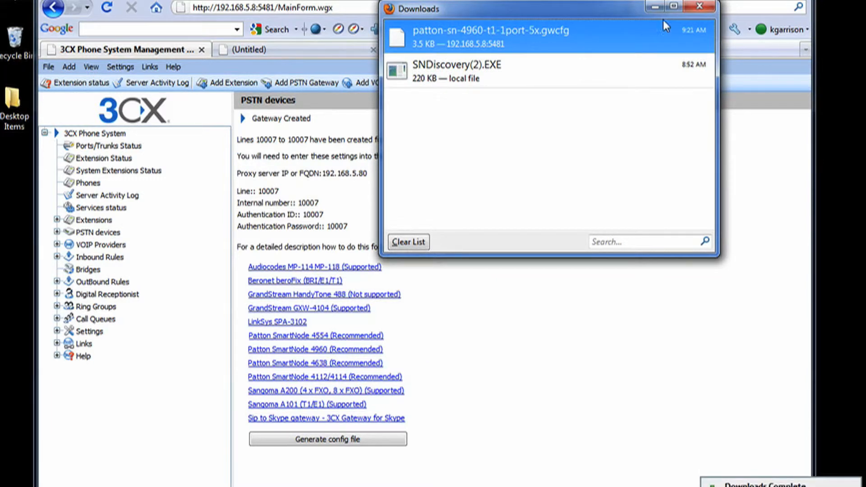
click(699, 6)
text(a)
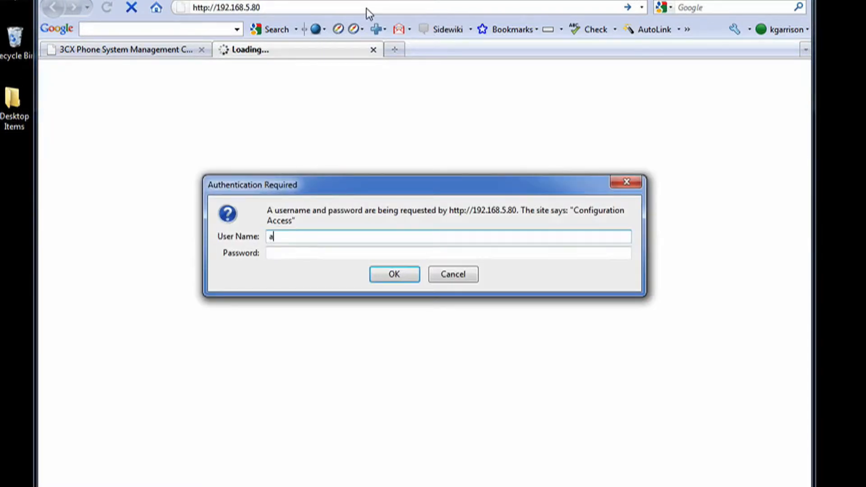
Sign in to the SmartNode at 192.168.5.80 as administrator
text(dministrator)
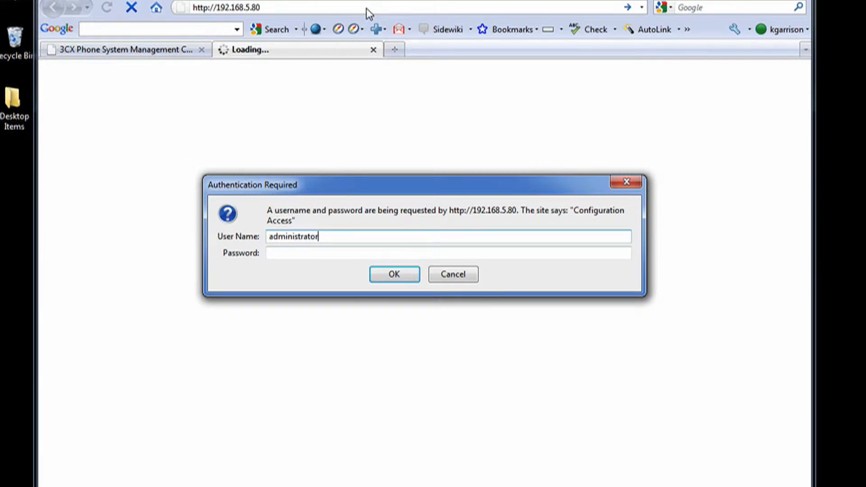
click(393, 274)
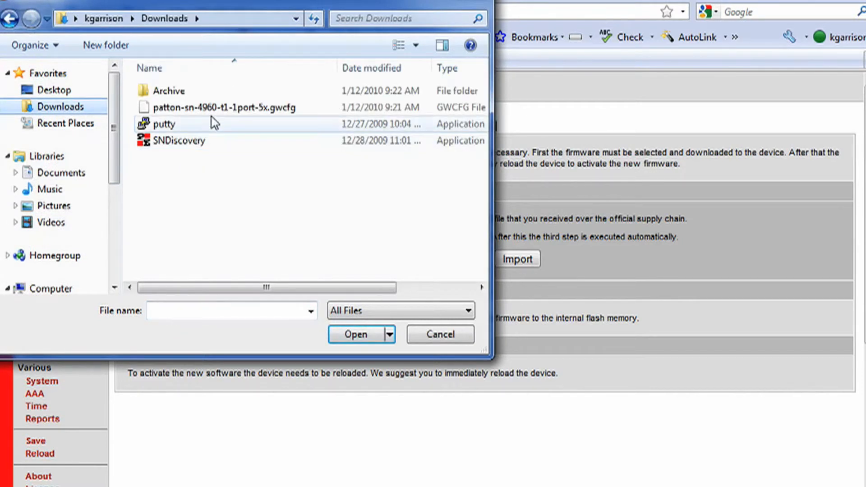
Import patton-sn-4960-t1-1port-5x.gwcfg through Import Firmware, which warns it is too short
click(223, 107)
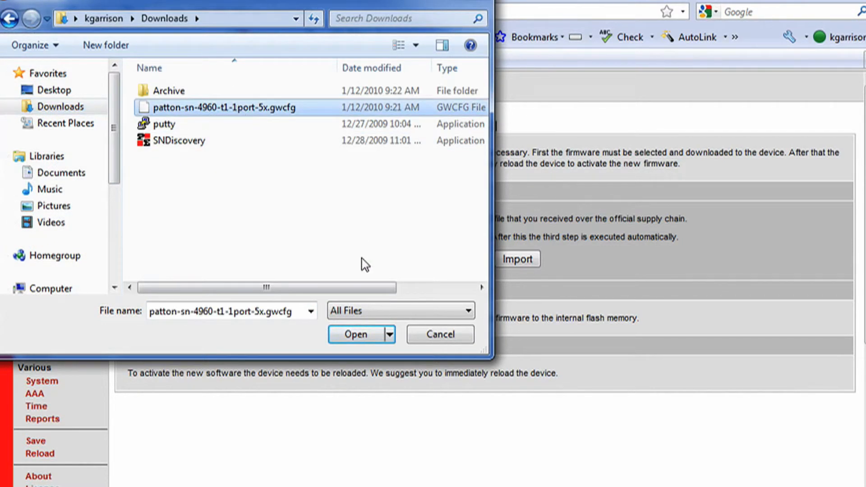
click(356, 335)
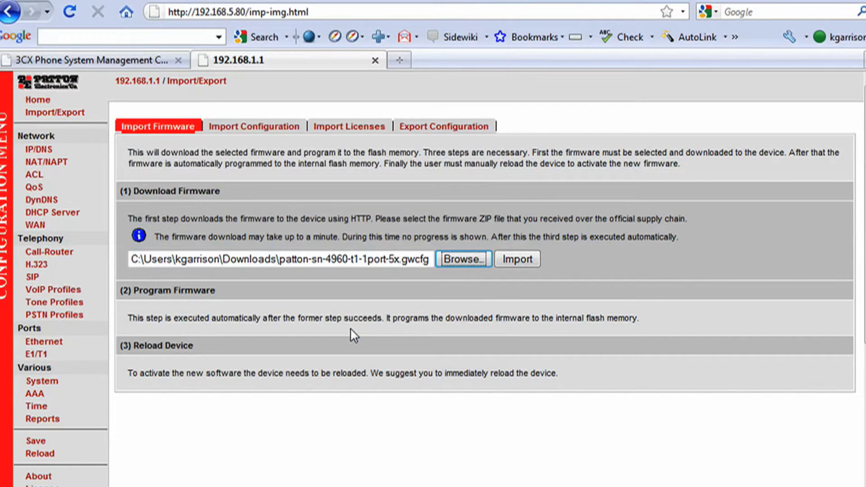
click(517, 258)
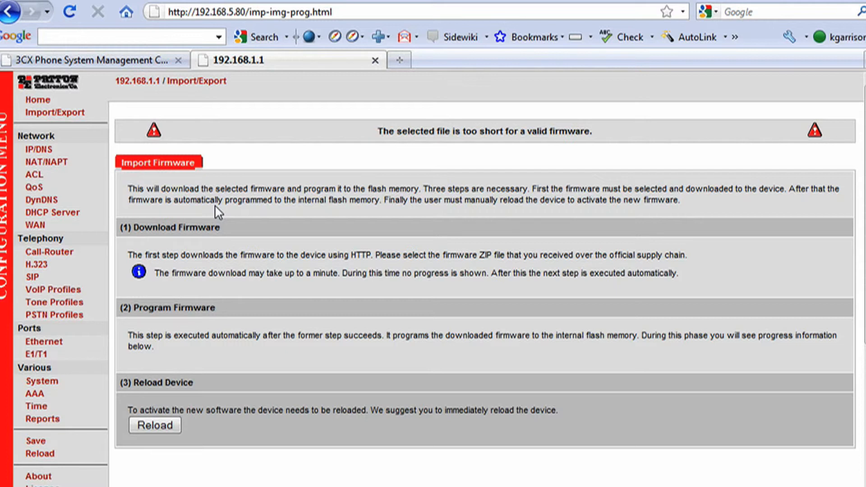
Reload the SmartNode gateway and confirm the reload
click(154, 425)
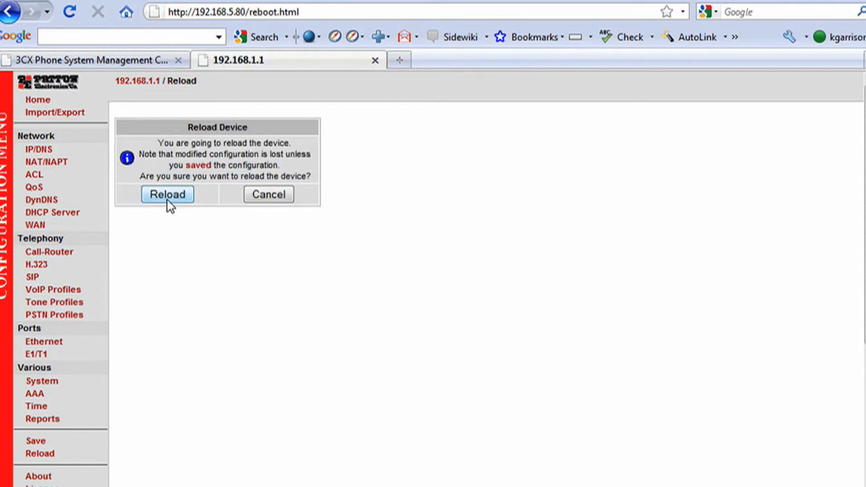
click(166, 194)
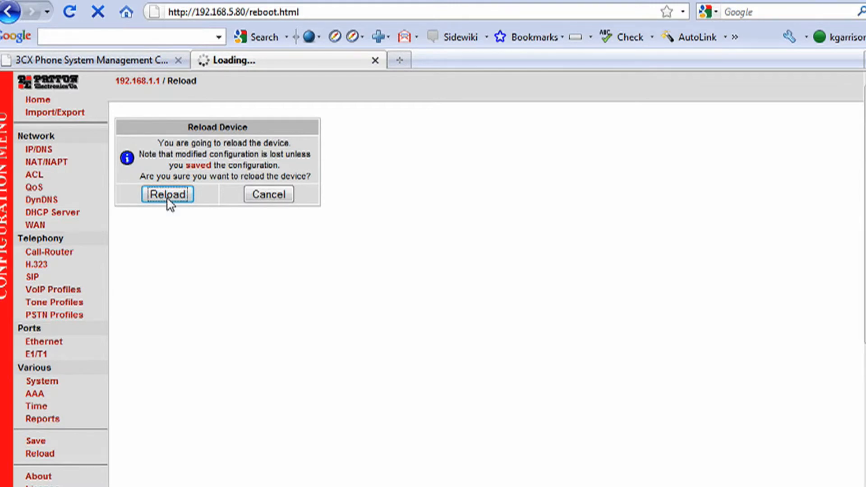